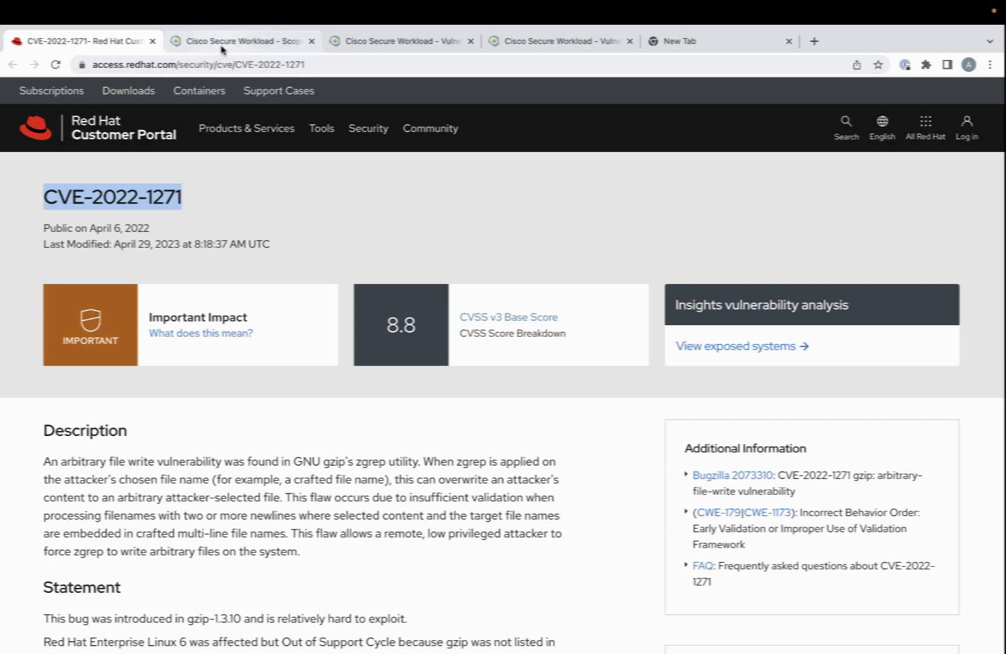
Show the Invoice-App scope's Workloads inventory of seven CentOS production workloads.
{"action": "left_click", "coordinate": [242, 41]}
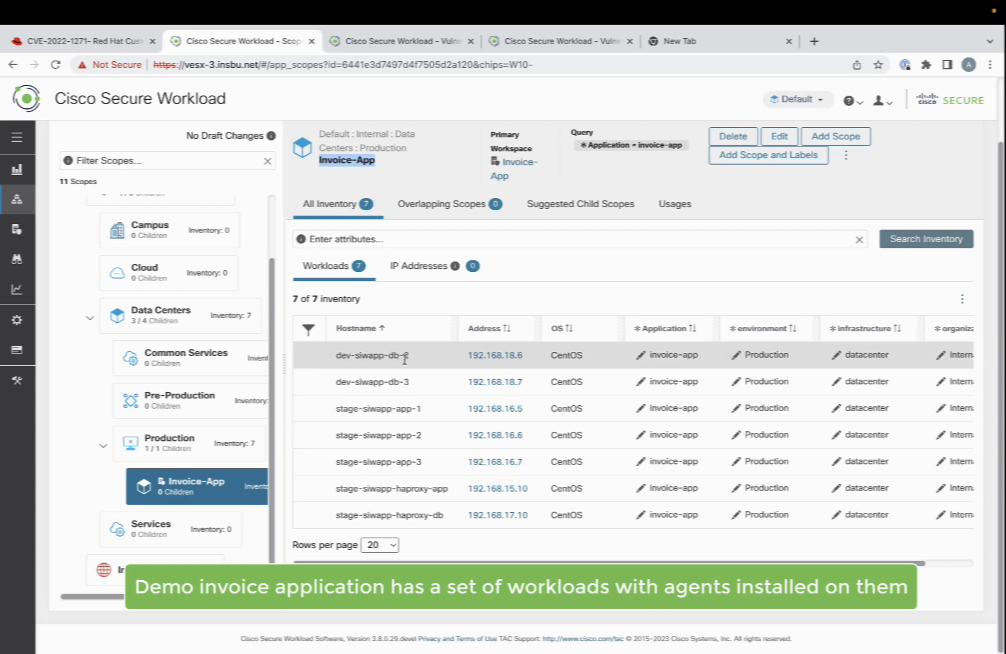
{"action": "mouse_move", "coordinate": [405, 408]}
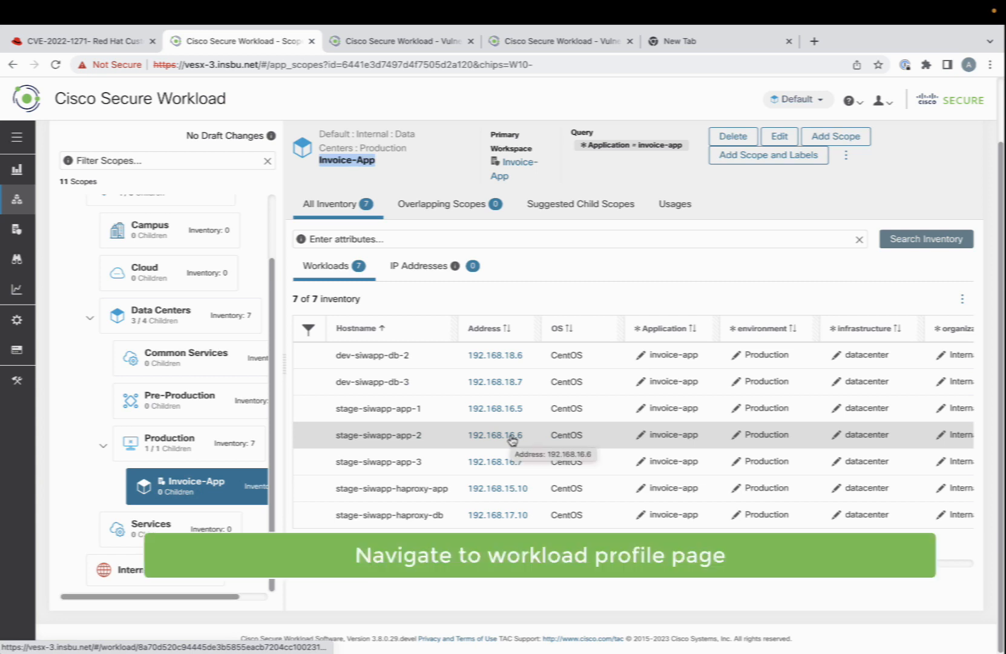
Filter stage-siwapp-app-2's vulnerabilities to CVE-2022-1271 (gzip, xz, xz-libs), checking the Red Hat advisory.
{"action": "left_click", "coordinate": [512, 435]}
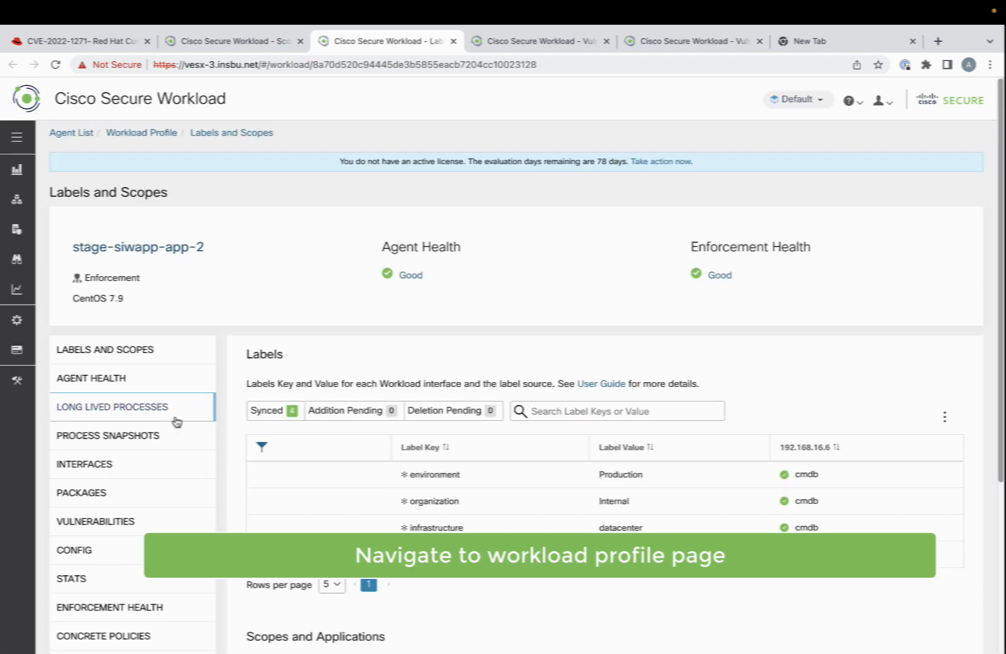
{"action": "left_click", "coordinate": [95, 521]}
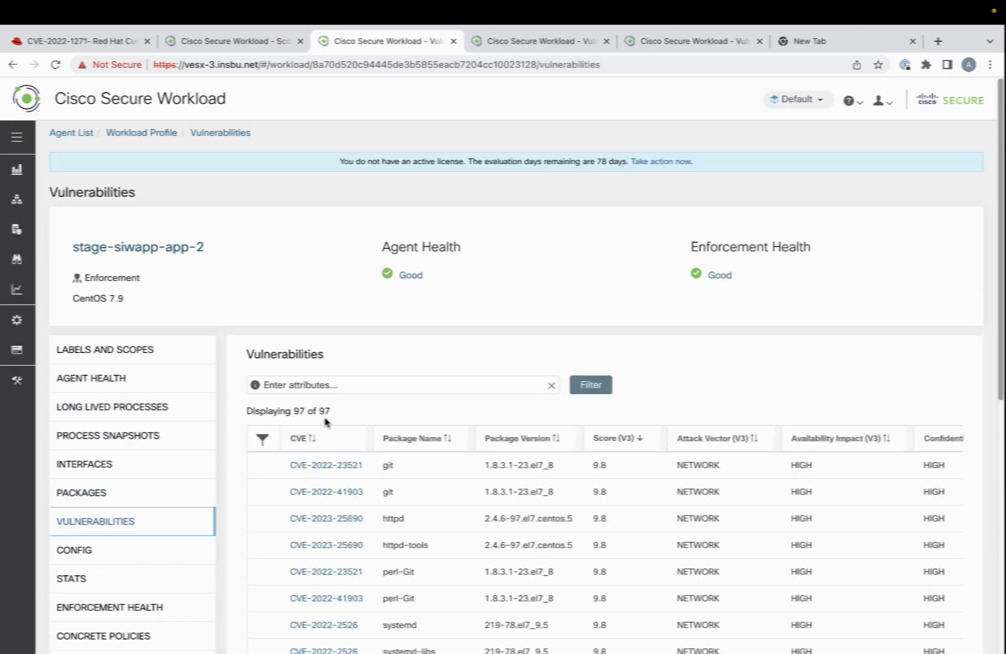
{"action": "scroll", "scroll_direction": "down", "scroll_amount": 3}
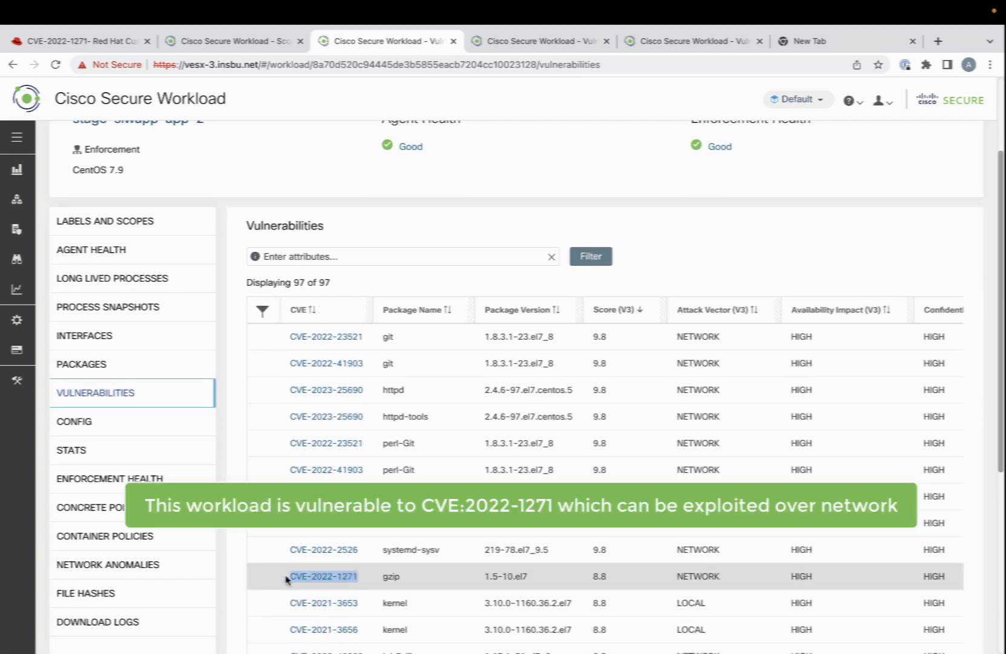
{"action": "type", "text": "CVE-2022-1271"}
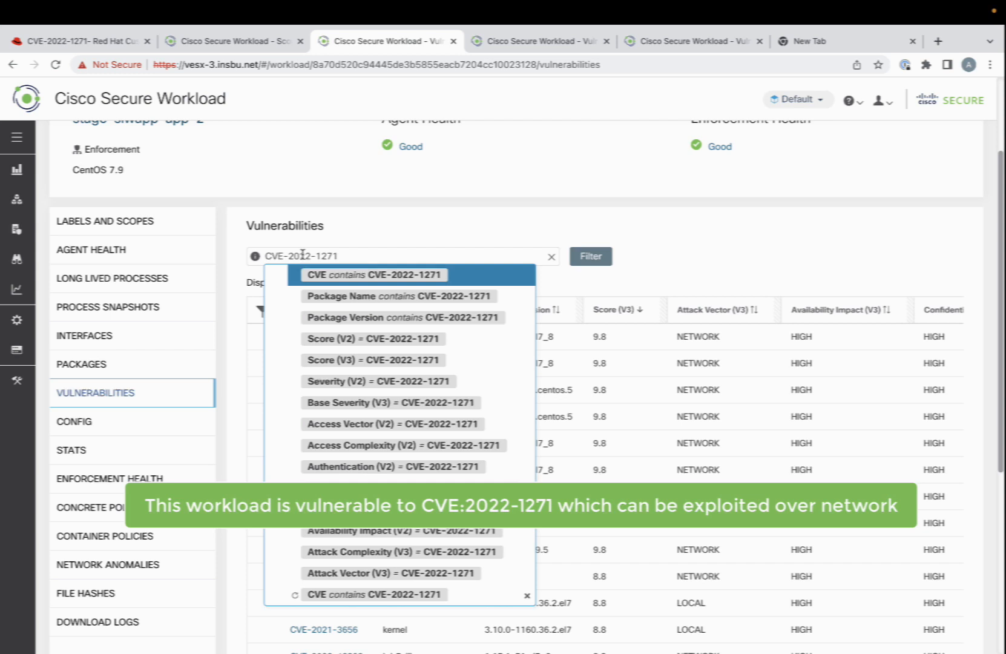
{"action": "left_click", "coordinate": [373, 275]}
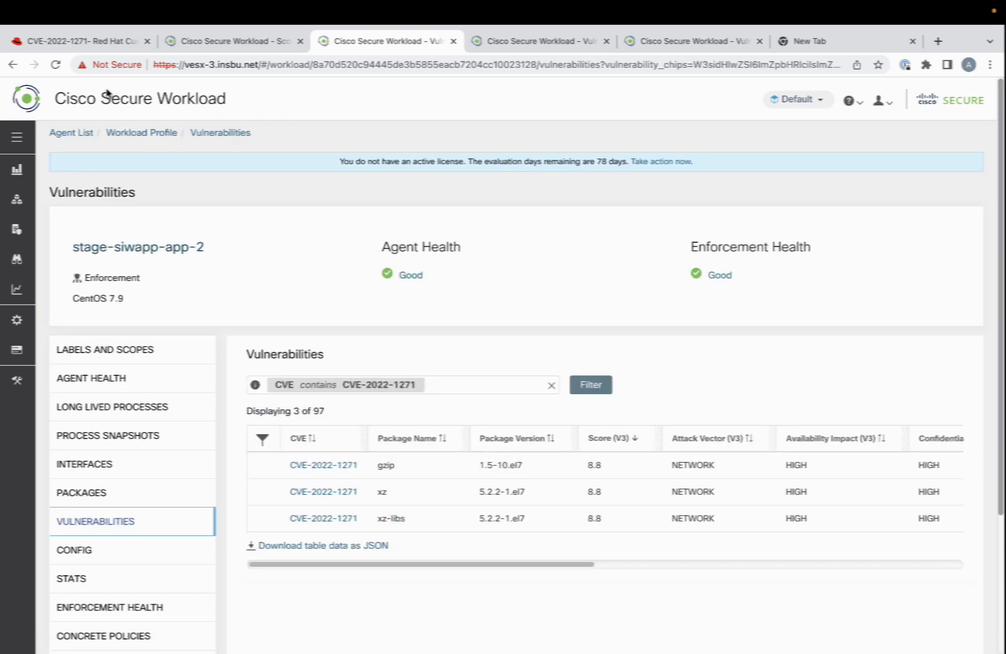
{"action": "left_click", "coordinate": [78, 41]}
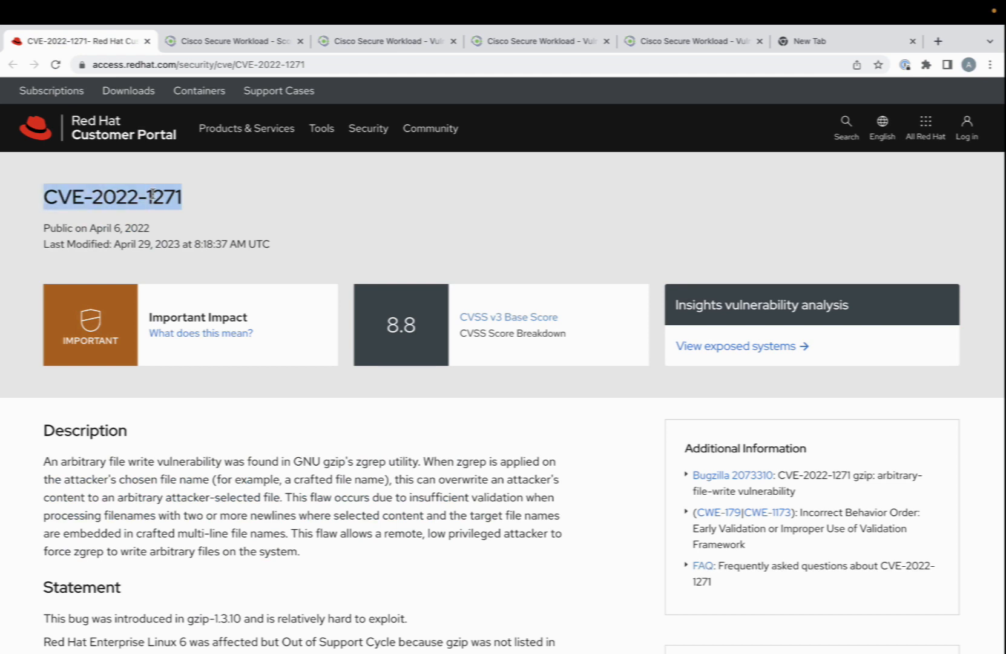
{"action": "left_click", "coordinate": [387, 40]}
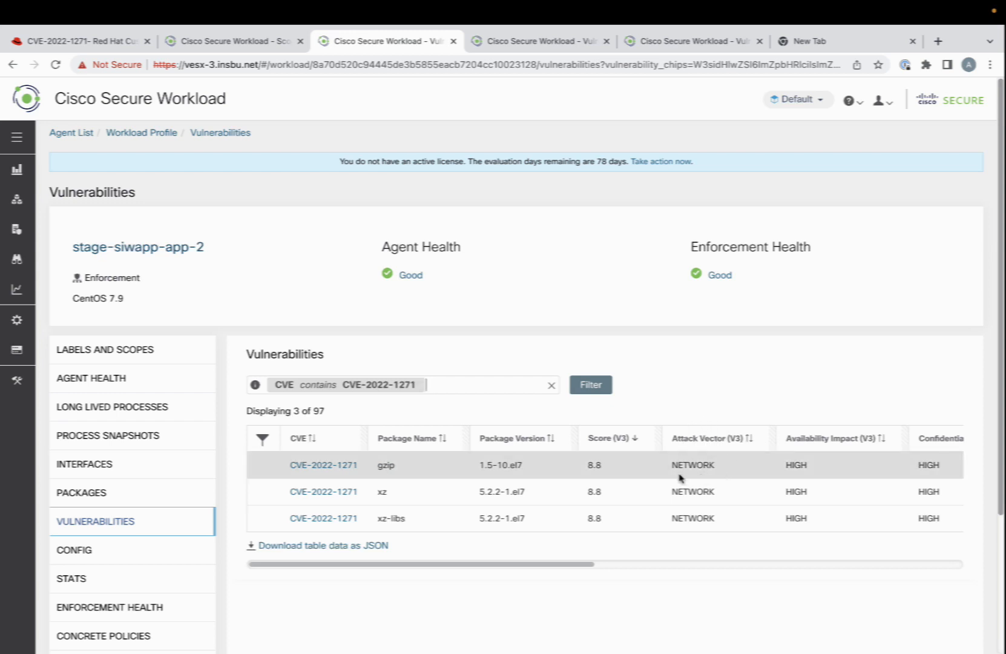
{"action": "mouse_move", "coordinate": [716, 470]}
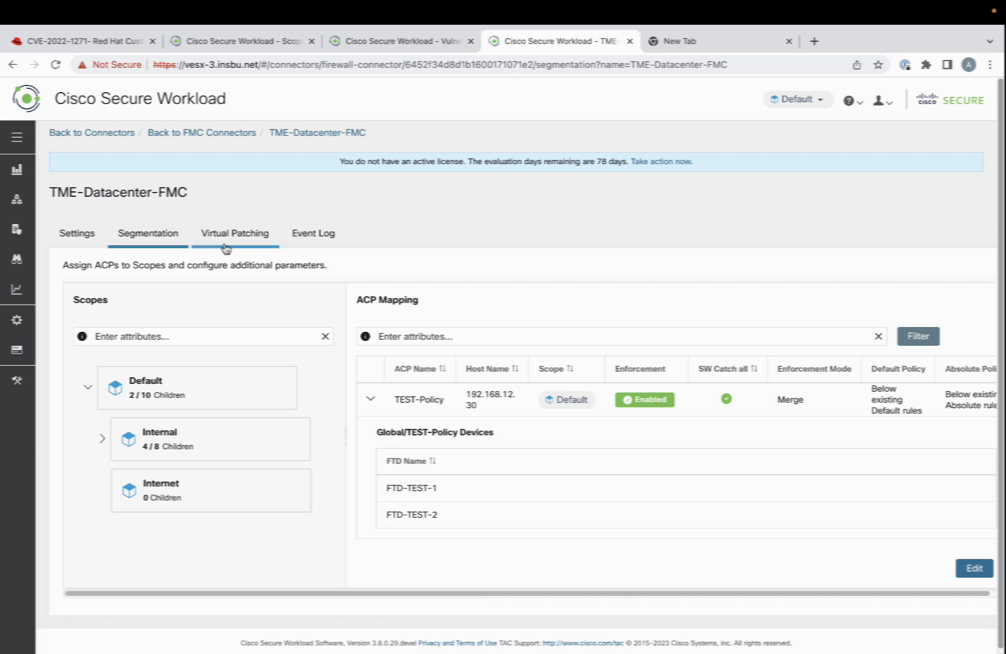
Set the invoice-app rule's filter to Default:Internal:Data Centers:Production:Invoice-App and save it.
{"action": "left_click", "coordinate": [235, 232]}
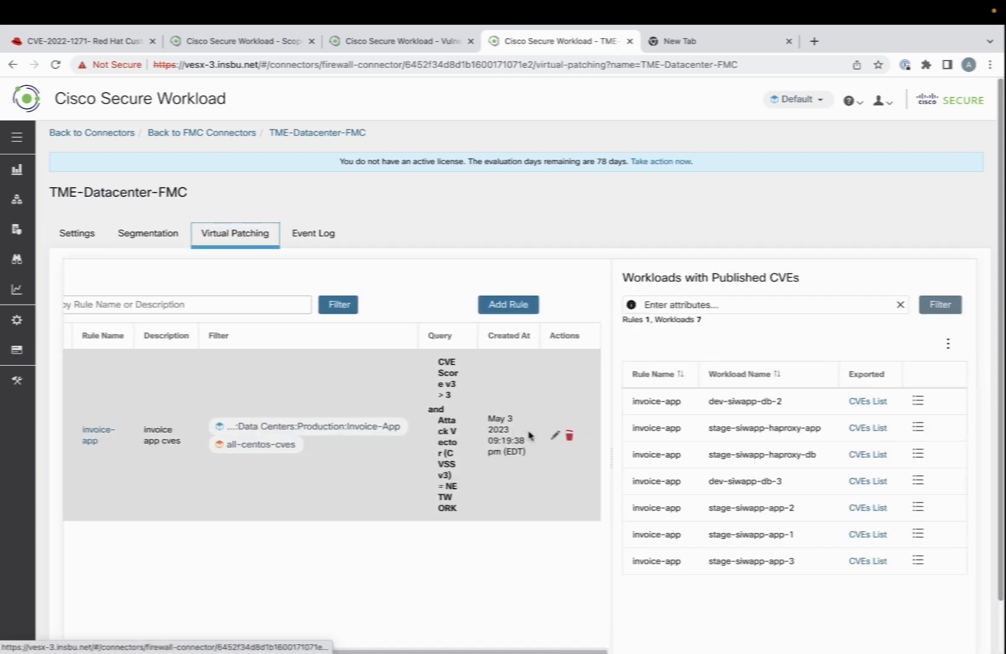
{"action": "left_click", "coordinate": [554, 433]}
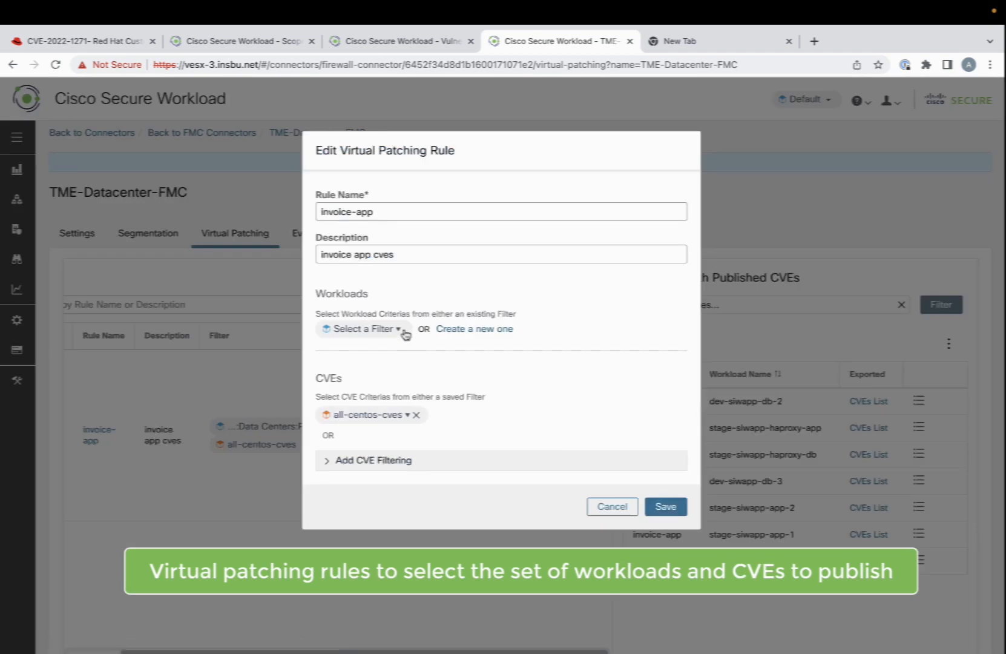
{"action": "left_click", "coordinate": [364, 328]}
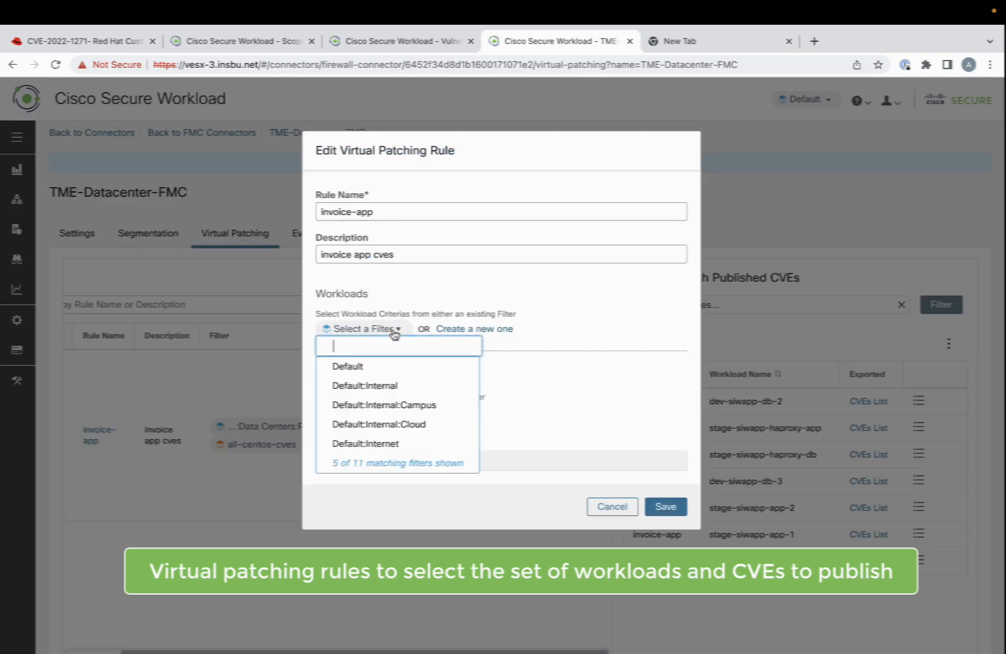
{"action": "type", "text": "in"}
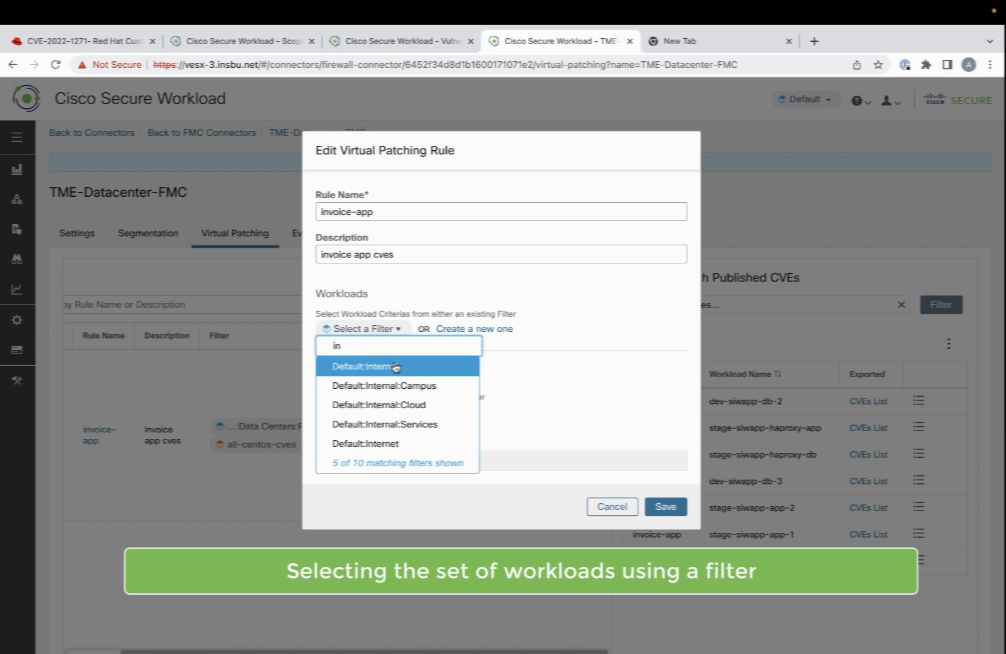
{"action": "left_click", "coordinate": [384, 366]}
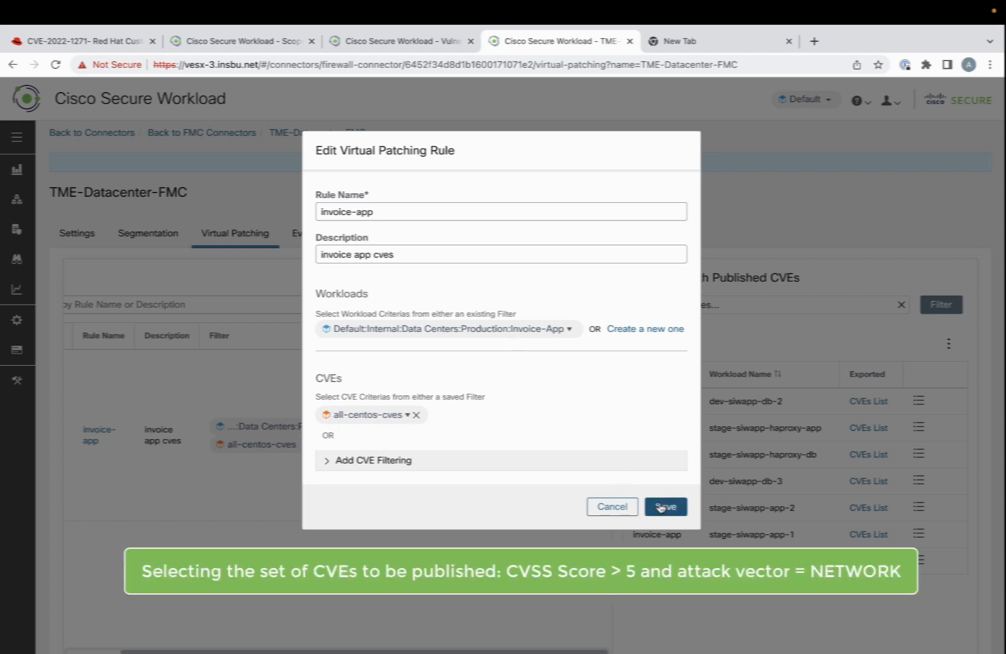
{"action": "left_click", "coordinate": [666, 506]}
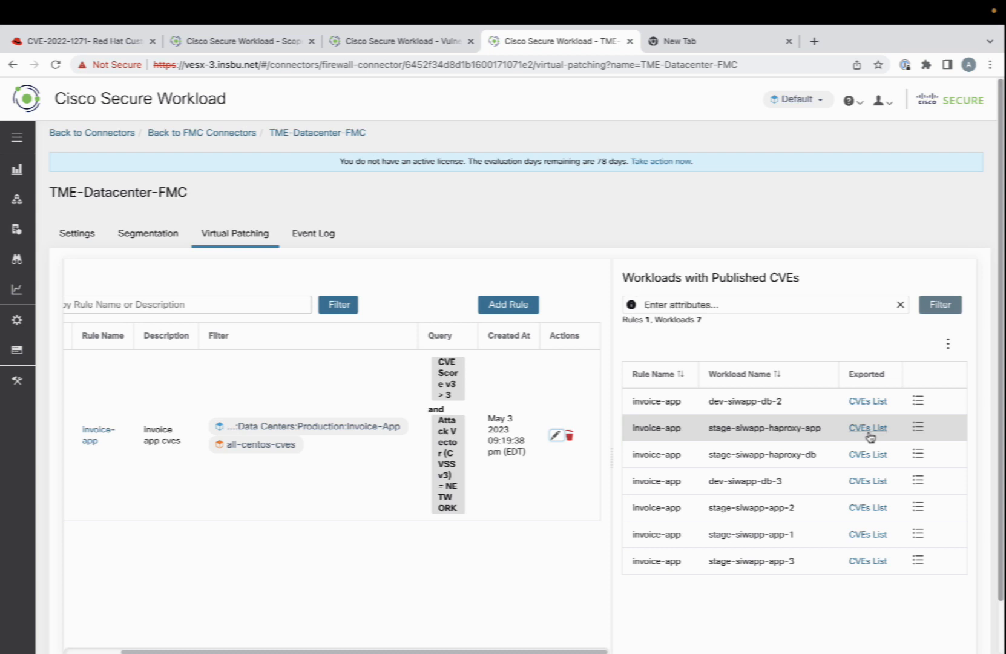
Show stage-siwapp-haproxy-app's published CVE list, topped by CVE-2022-2526 at 9.8.
{"action": "left_click", "coordinate": [869, 428]}
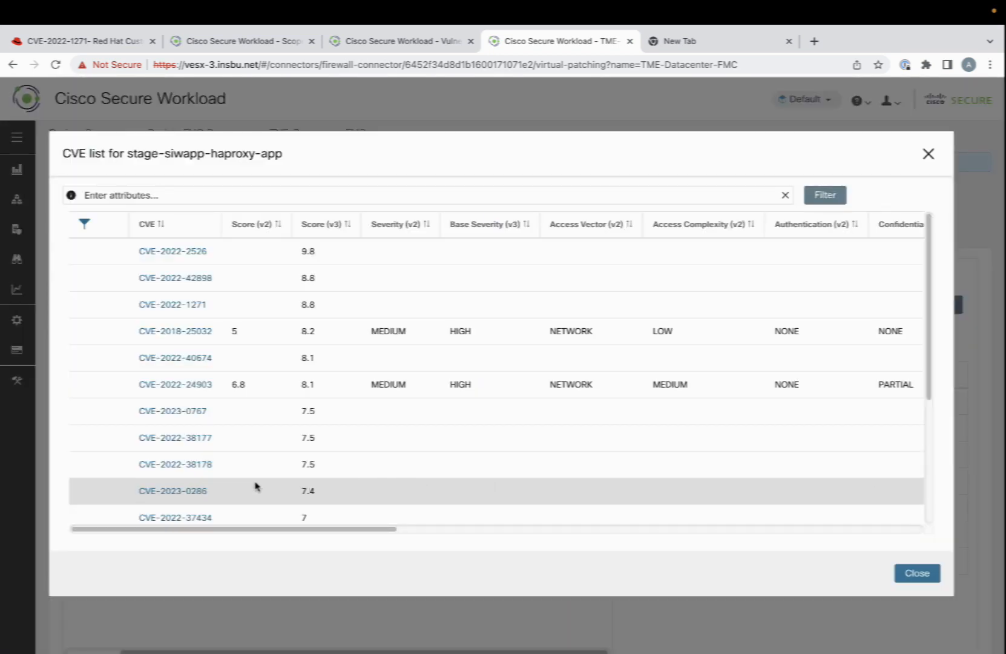
{"action": "mouse_move", "coordinate": [203, 321]}
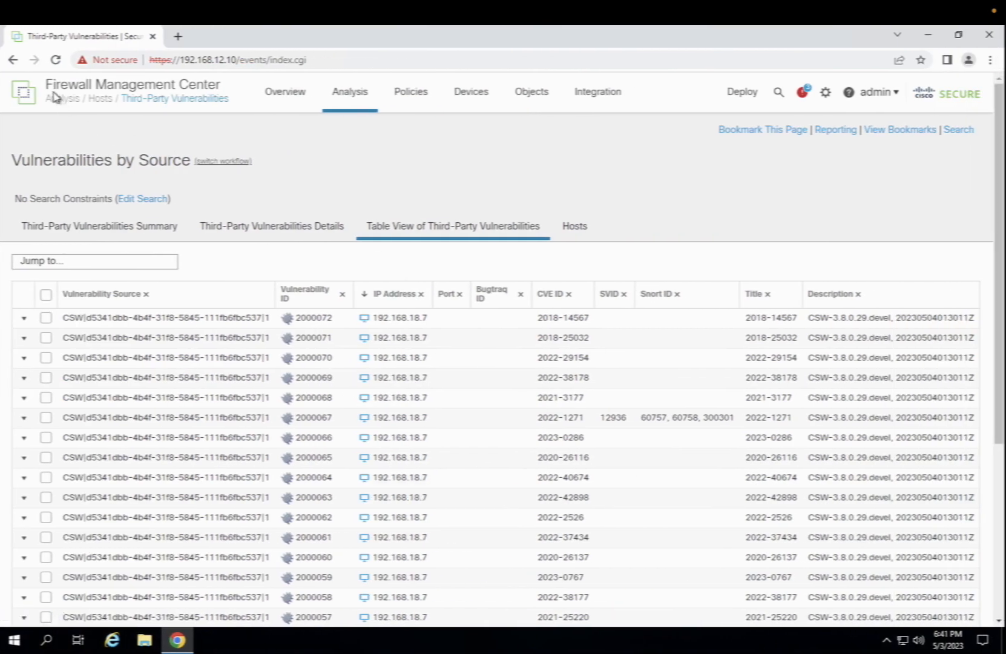
{"action": "mouse_move", "coordinate": [344, 102]}
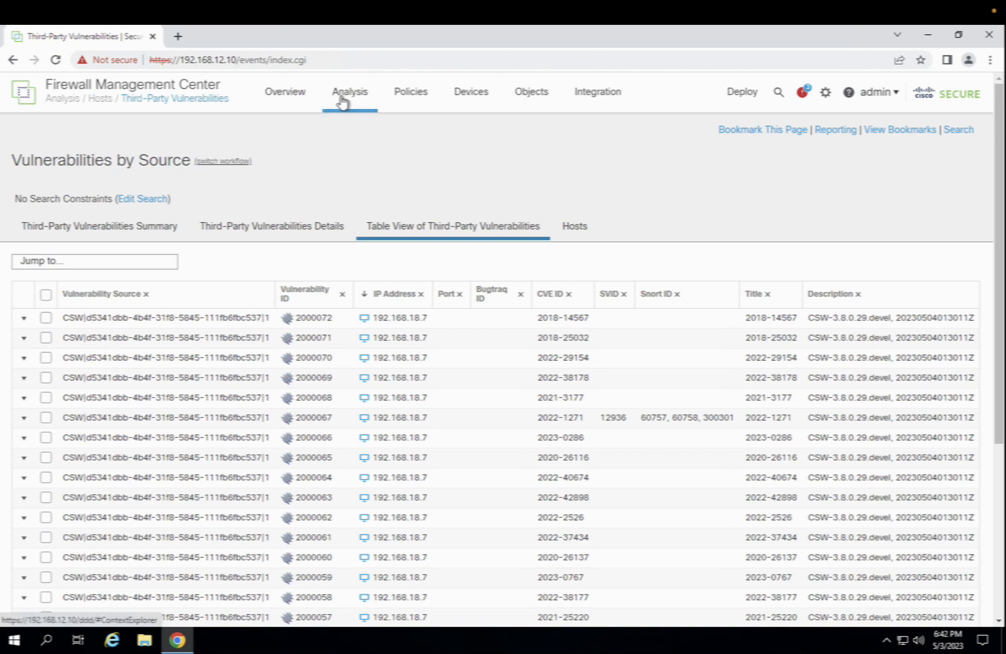
Go from the Third-Party Vulnerabilities table to the Intrusion Policies list via Policies > Intrusion.
{"action": "left_click", "coordinate": [349, 91]}
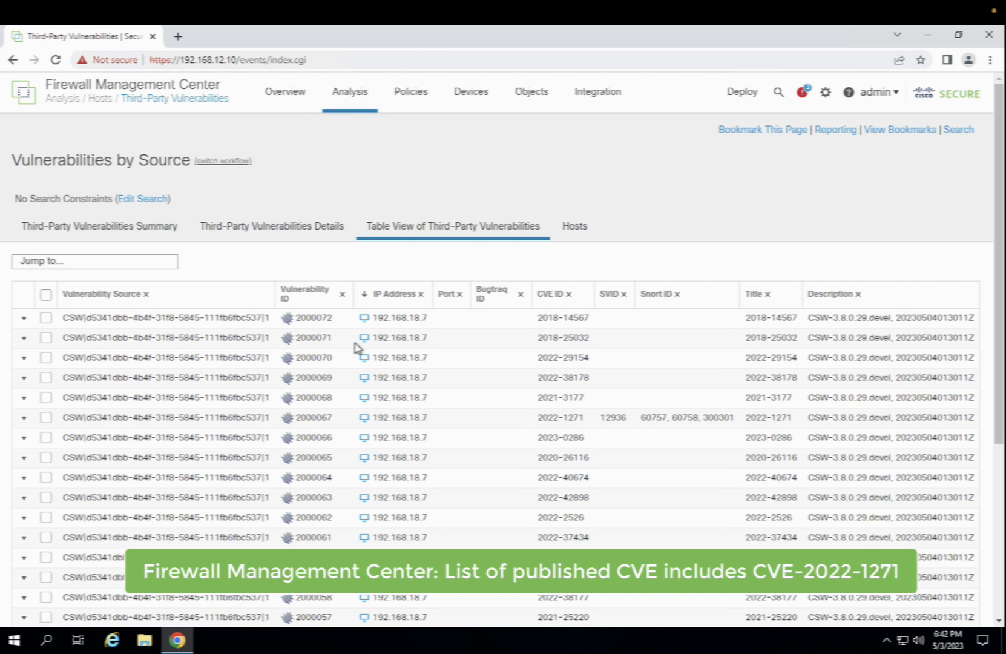
{"action": "mouse_move", "coordinate": [83, 329]}
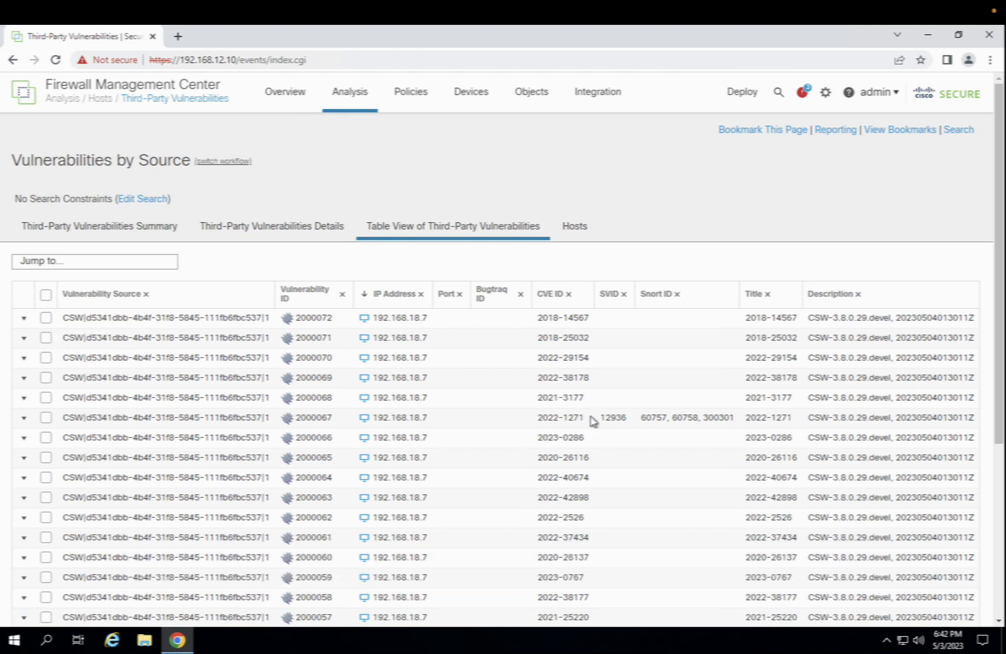
{"action": "mouse_move", "coordinate": [583, 417]}
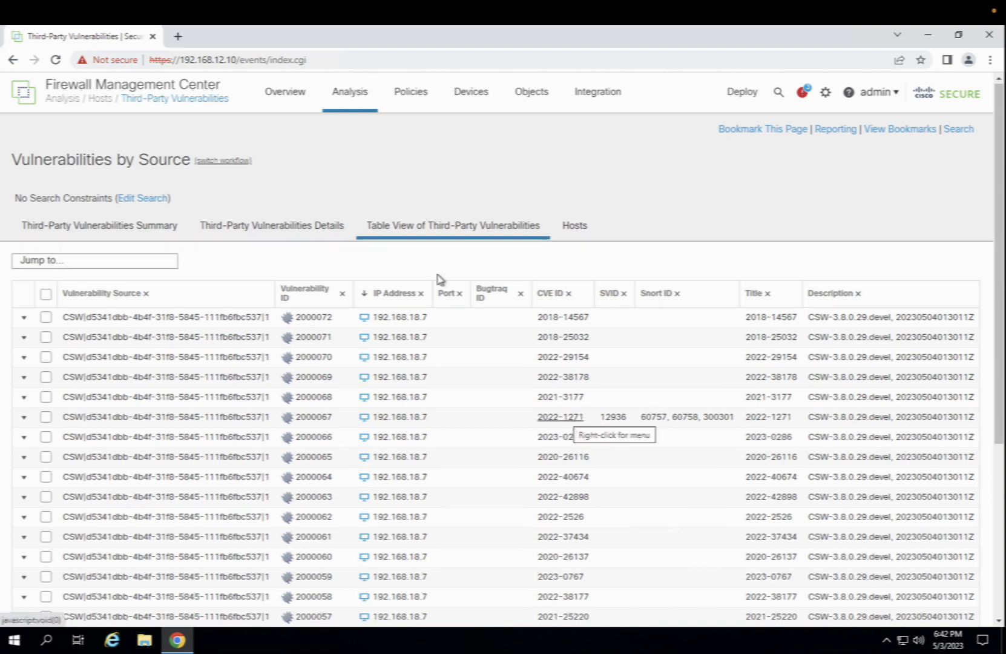
{"action": "mouse_move", "coordinate": [406, 100]}
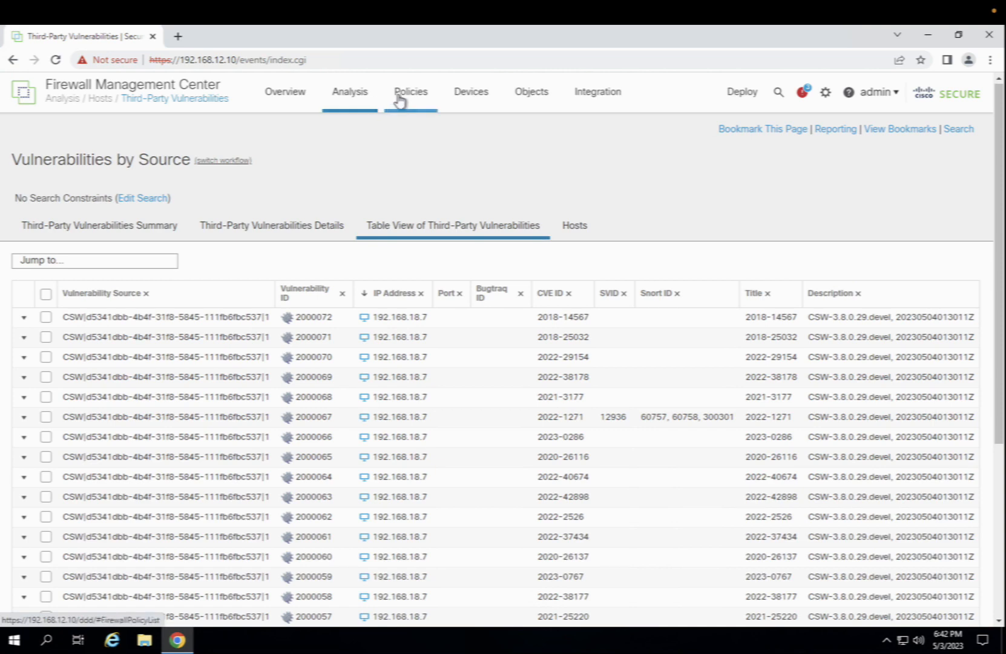
{"action": "left_click", "coordinate": [410, 91]}
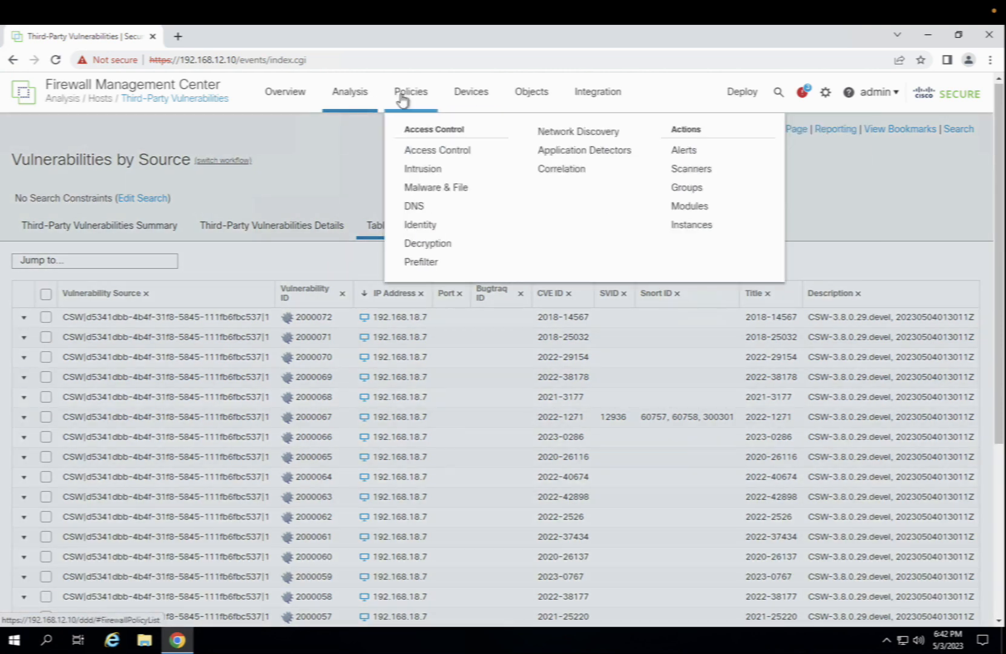
{"action": "left_click", "coordinate": [423, 169]}
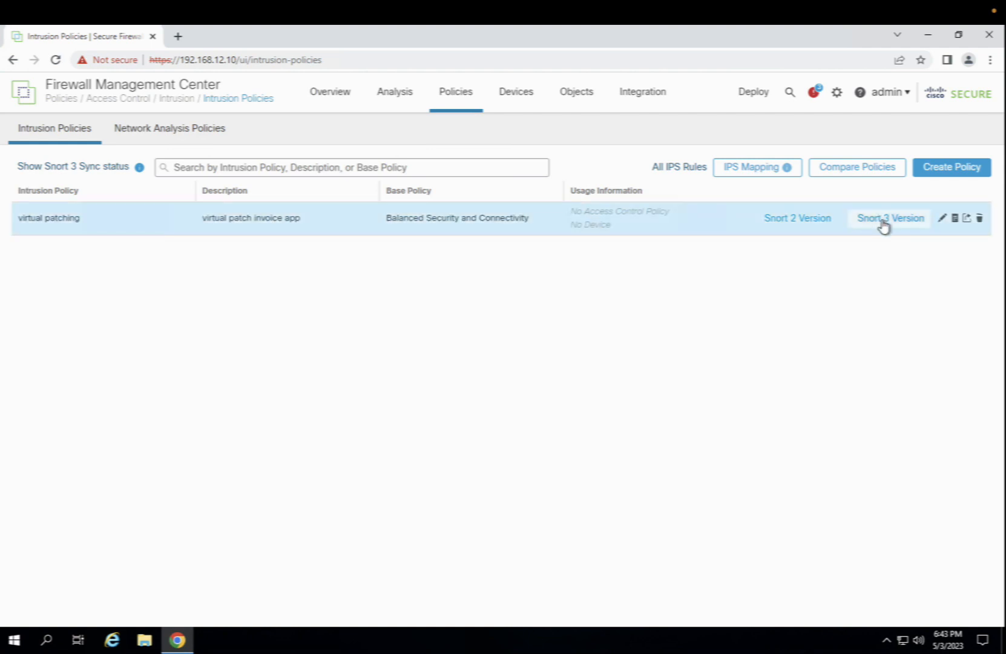
View the virtual patching policy's Snort 3 base policy with its 48,904 rules.
{"action": "left_click", "coordinate": [890, 218]}
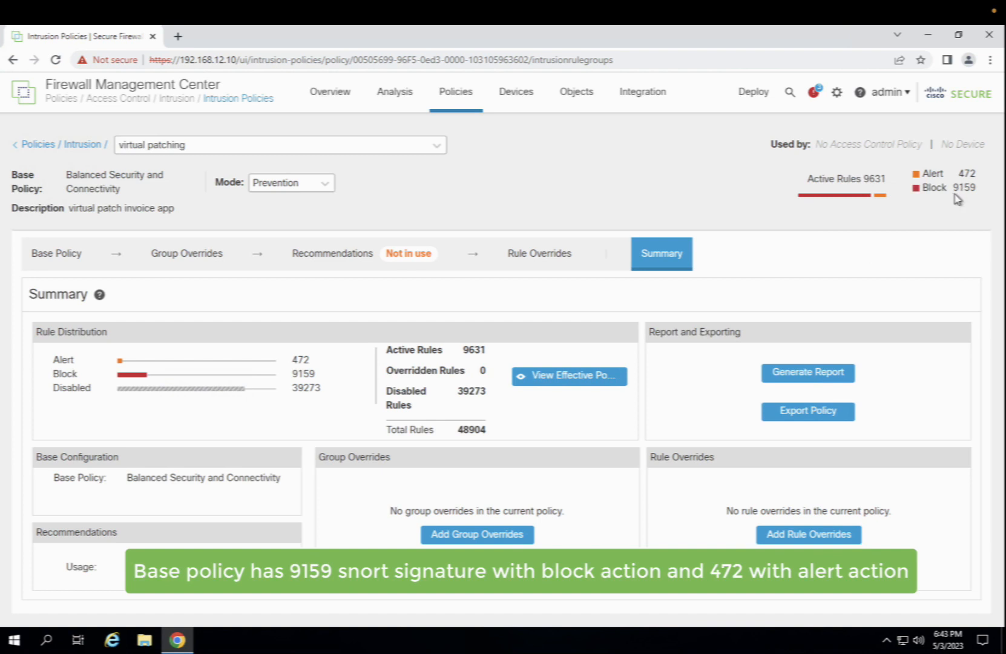
{"action": "mouse_move", "coordinate": [241, 351]}
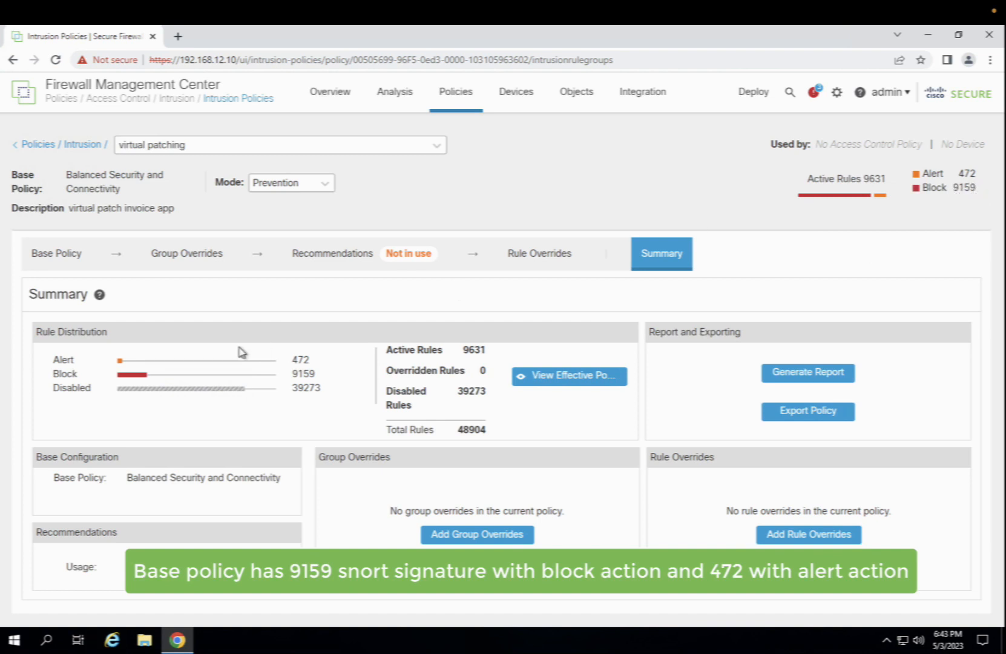
{"action": "left_click", "coordinate": [56, 253]}
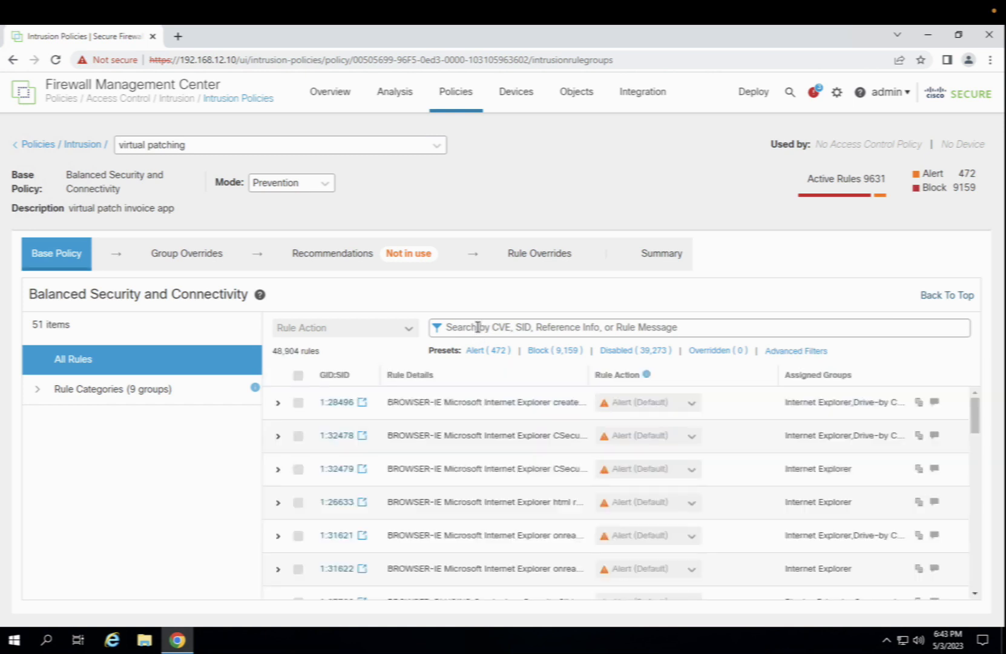
Filter base rules to CVE-2022-1271, read disabled gzip rule 1:300301, then move to Recommendations.
{"action": "type", "text": "CVE-2022-1271"}
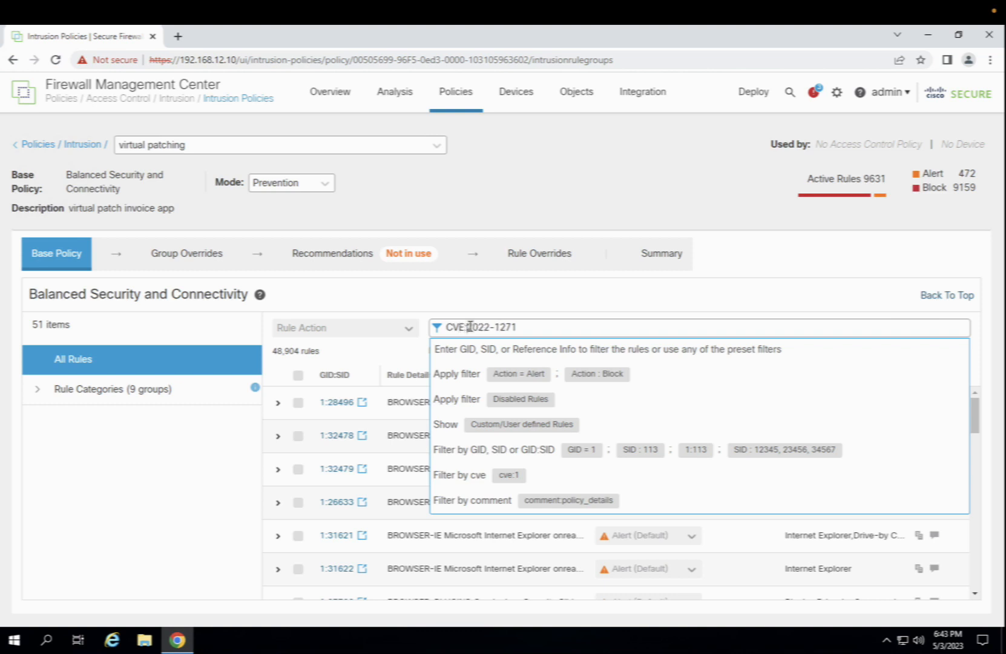
{"action": "key", "text": "Enter"}
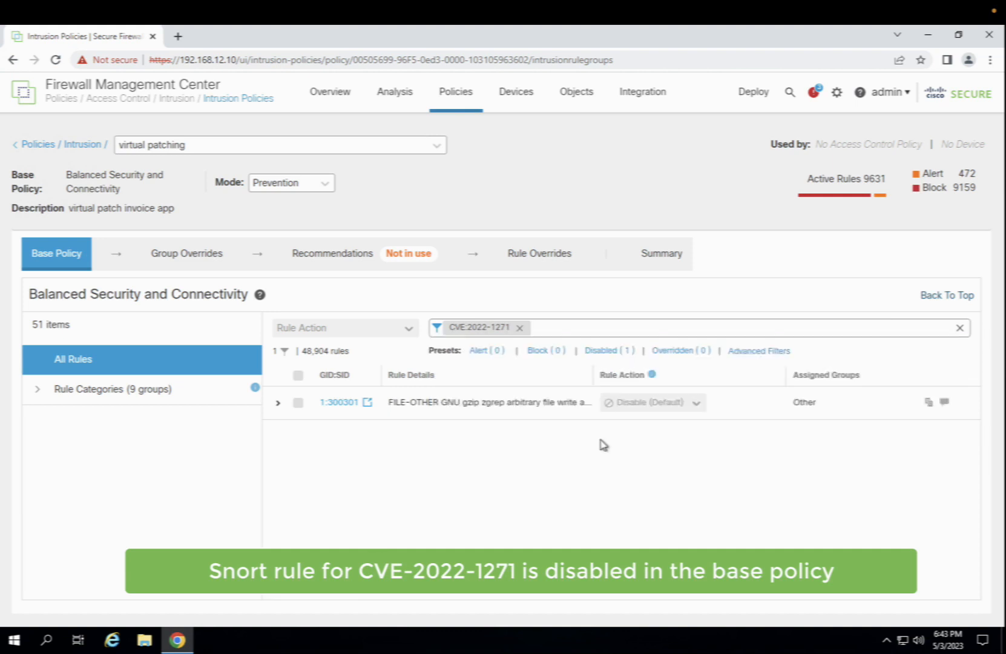
{"action": "mouse_move", "coordinate": [535, 419]}
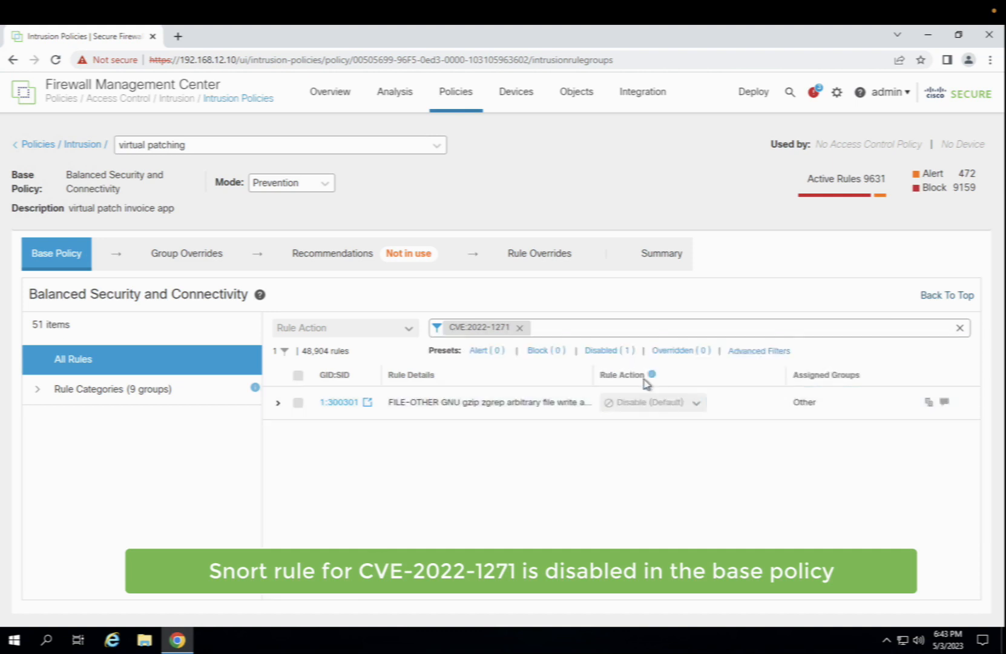
{"action": "left_click", "coordinate": [278, 402]}
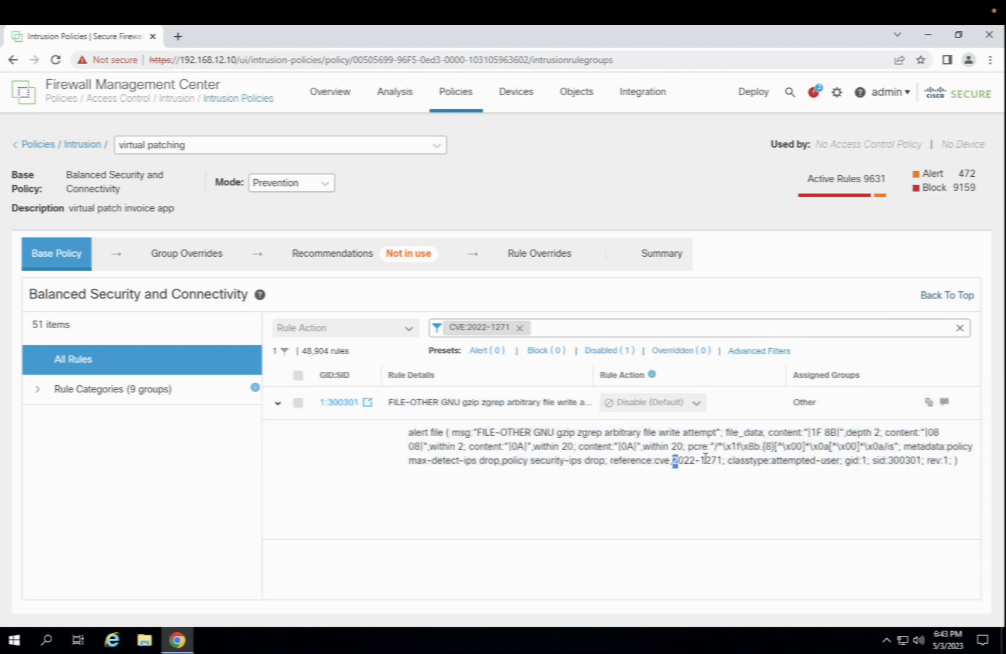
{"action": "double_click", "coordinate": [696, 461]}
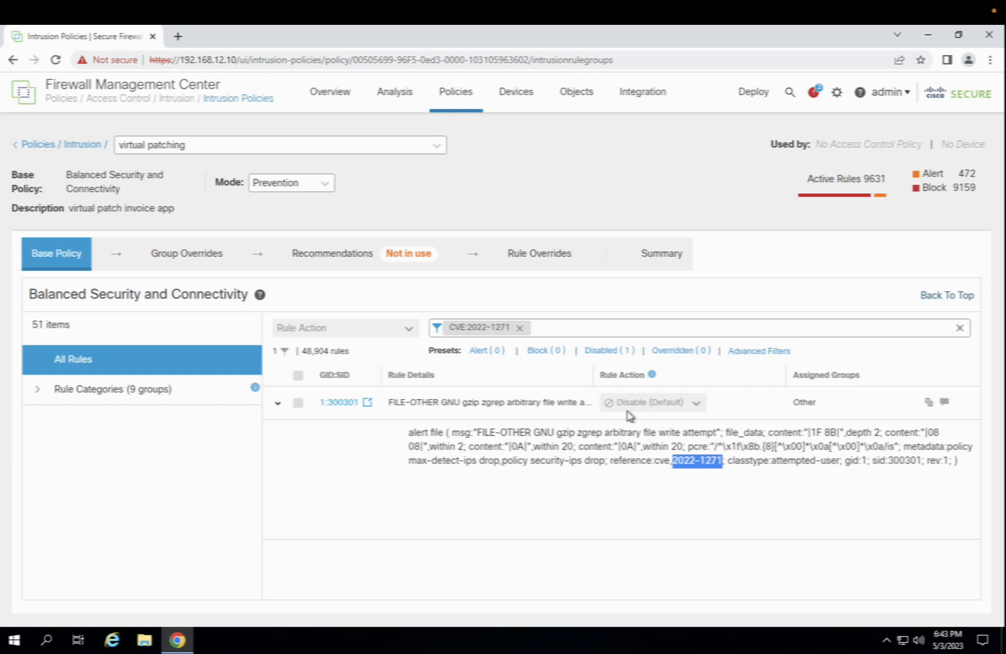
{"action": "mouse_move", "coordinate": [961, 208]}
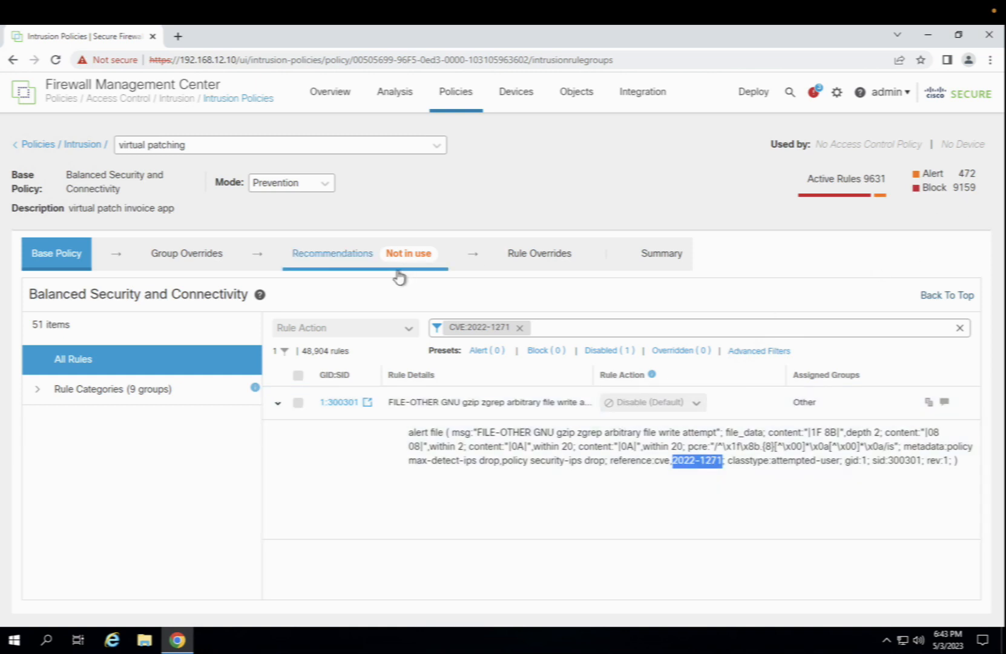
{"action": "left_click", "coordinate": [332, 253]}
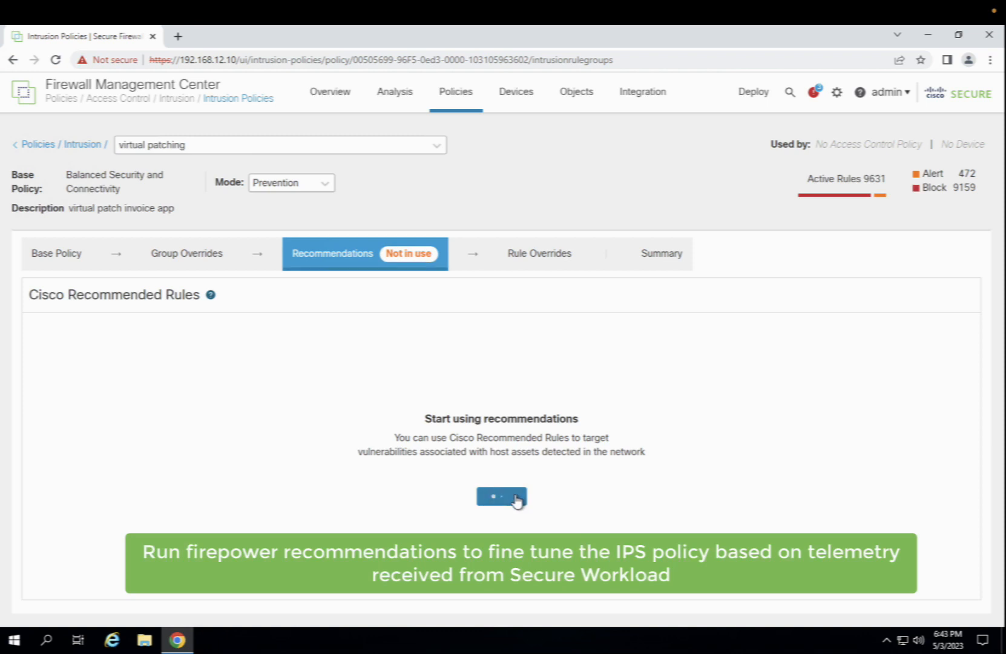
Start recommendations at increased security, protecting the 192.168.15.0 to 192.168.18.0 networks.
{"action": "left_click", "coordinate": [501, 497]}
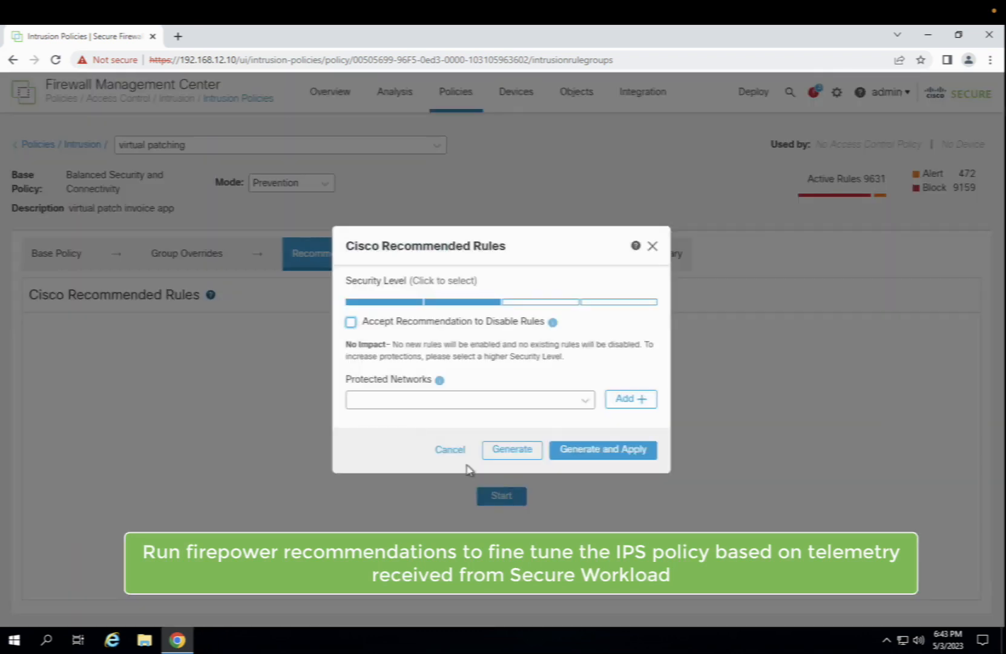
{"action": "left_click", "coordinate": [540, 302]}
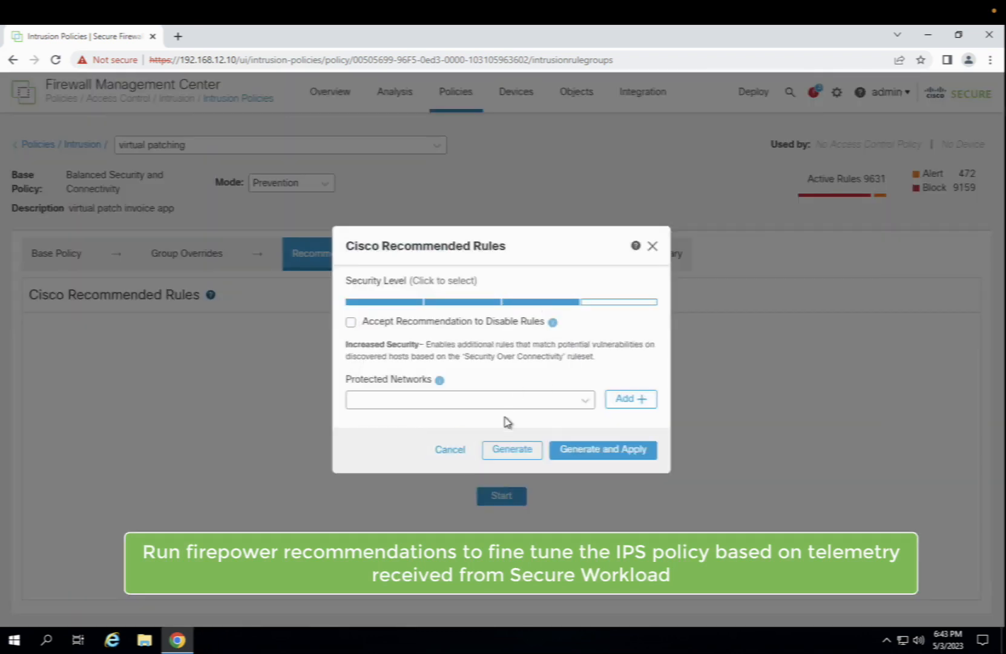
{"action": "left_click", "coordinate": [470, 400]}
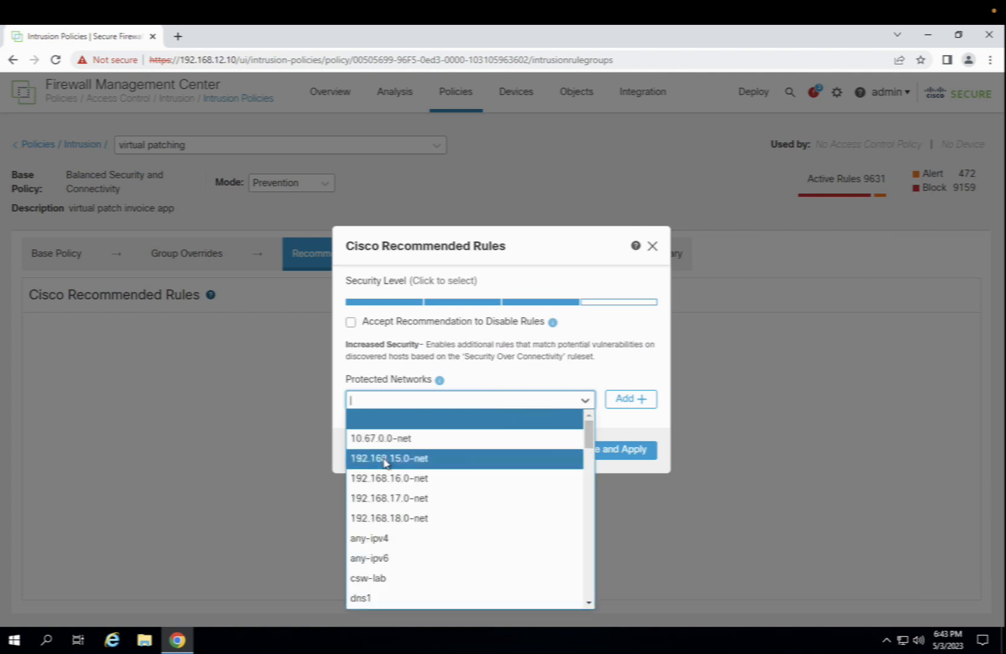
{"action": "left_click", "coordinate": [390, 477]}
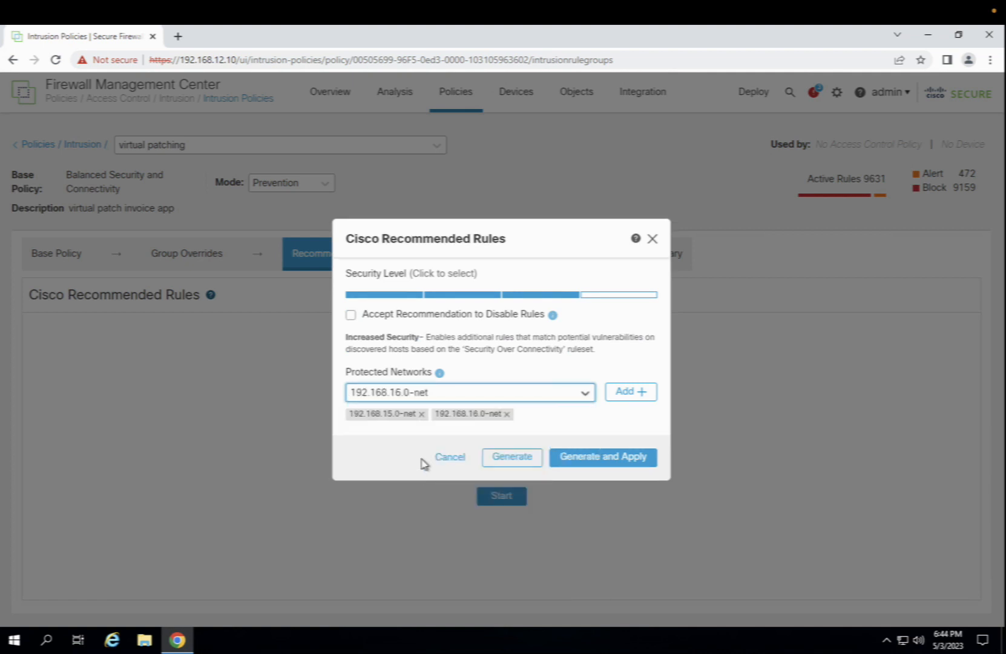
{"action": "left_click", "coordinate": [630, 391]}
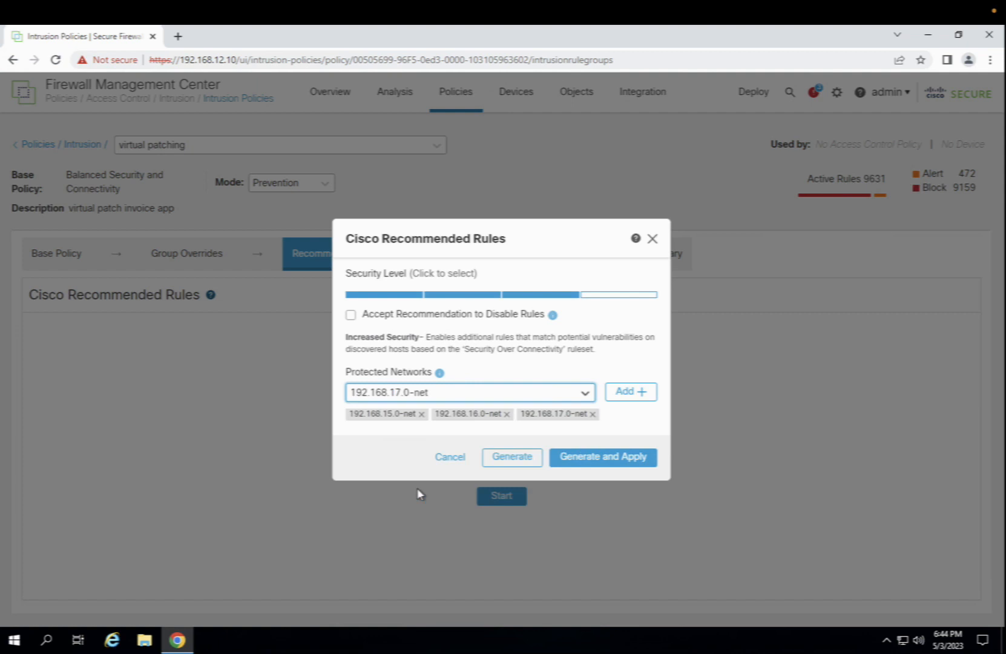
{"action": "left_click", "coordinate": [631, 392]}
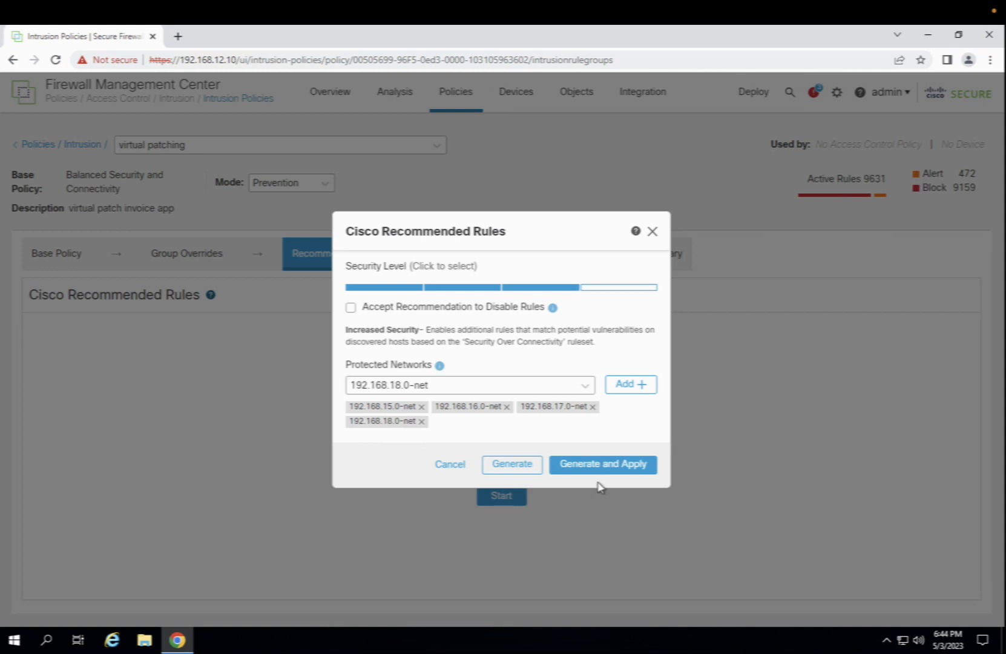
Generate and apply the recommendations, switching rule 1:300301 to Block.
{"action": "left_click", "coordinate": [604, 463]}
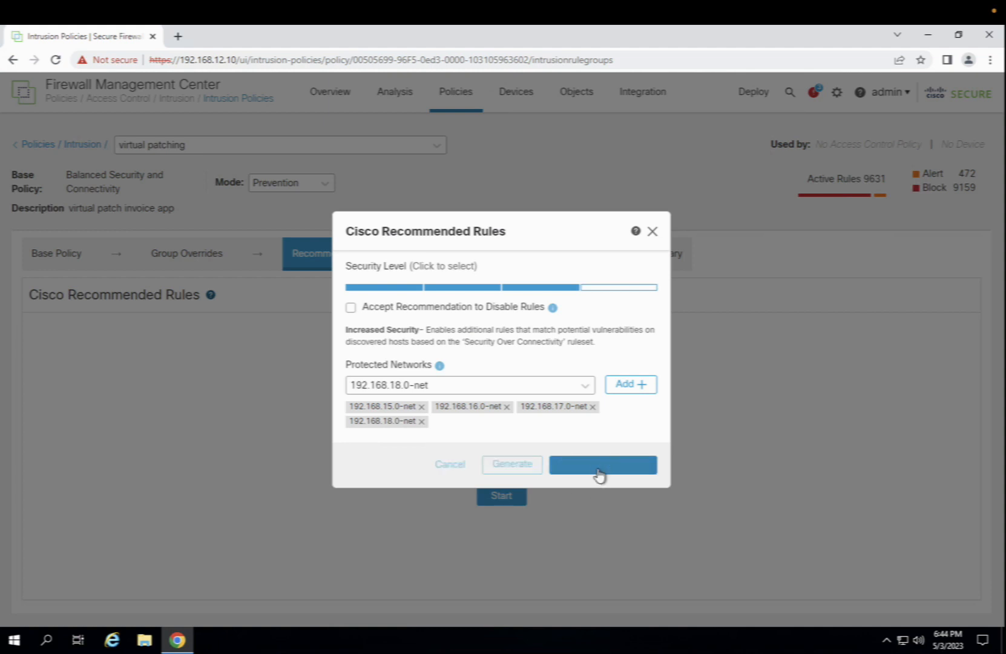
{"action": "left_click", "coordinate": [604, 465]}
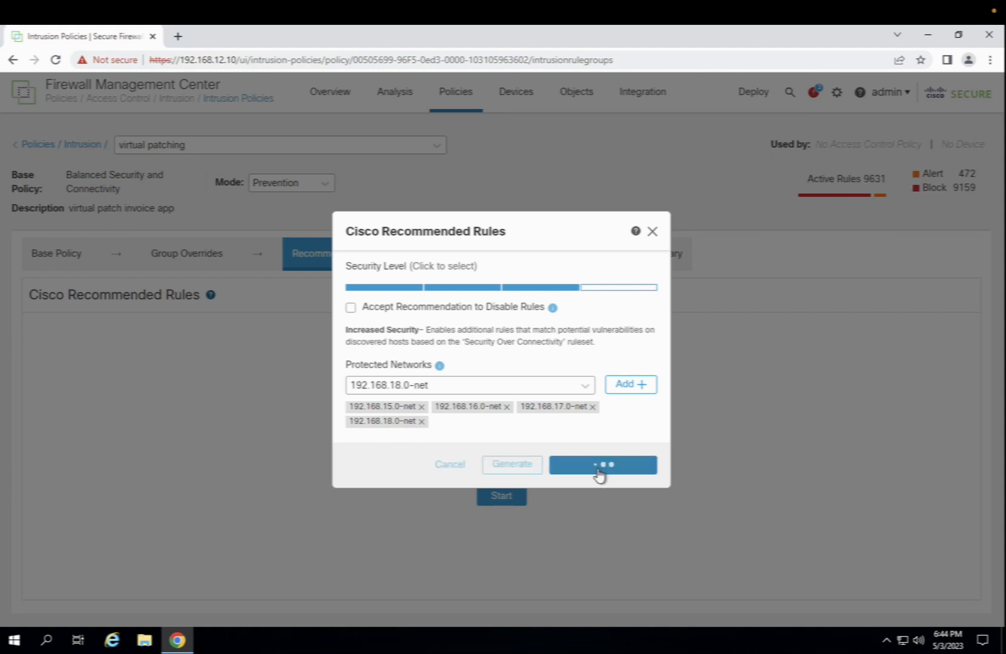
{"action": "left_click", "coordinate": [604, 465]}
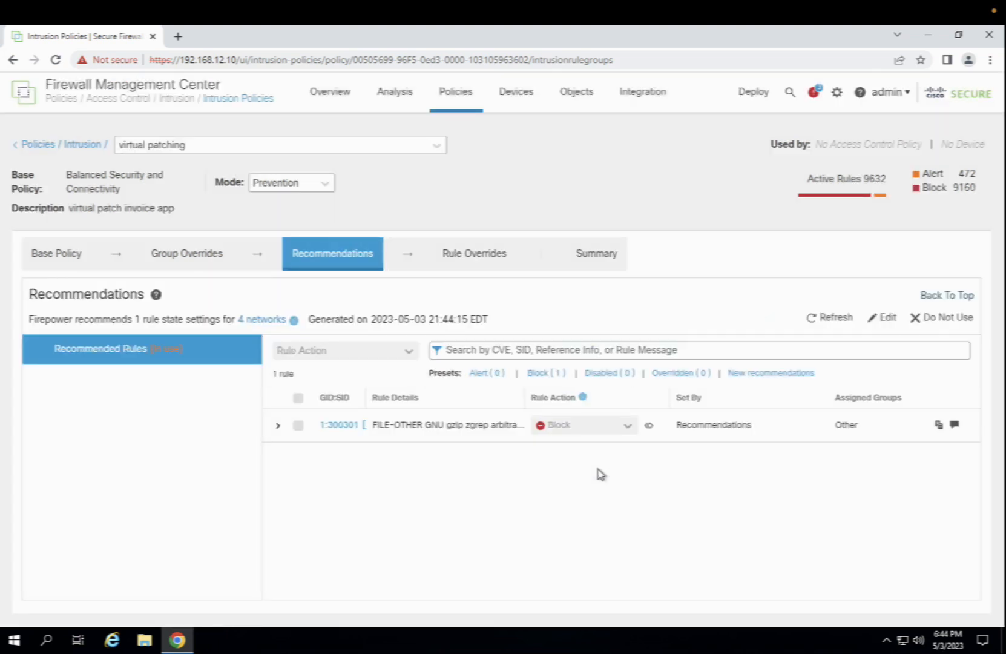
Show only new recommendations and expand gzip rule 1:300301 with its Block action and CVE-2022-1271.
{"action": "left_click", "coordinate": [770, 373]}
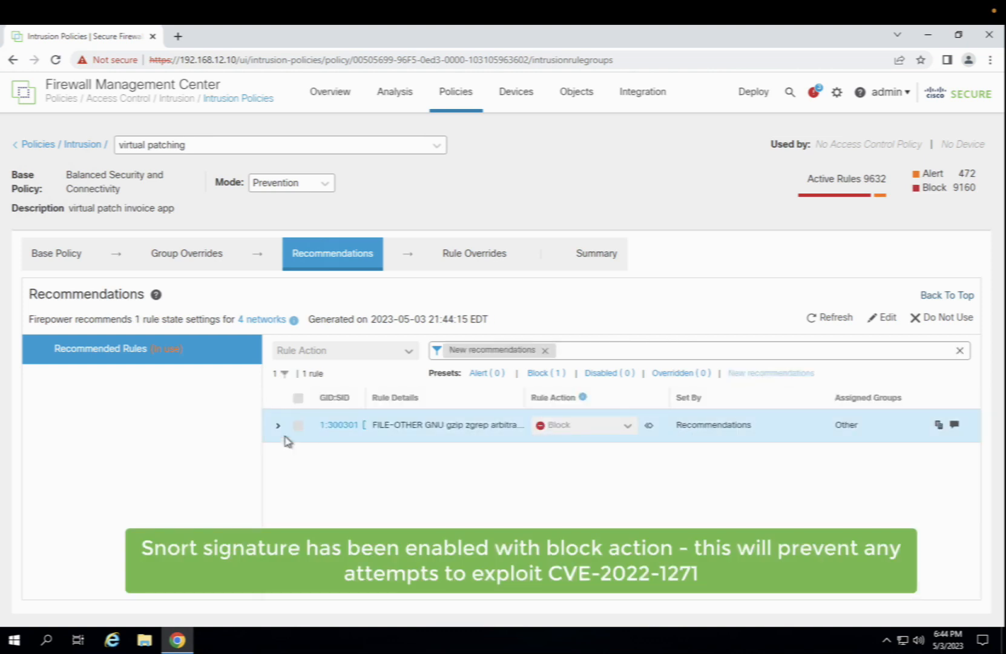
{"action": "left_click", "coordinate": [278, 425]}
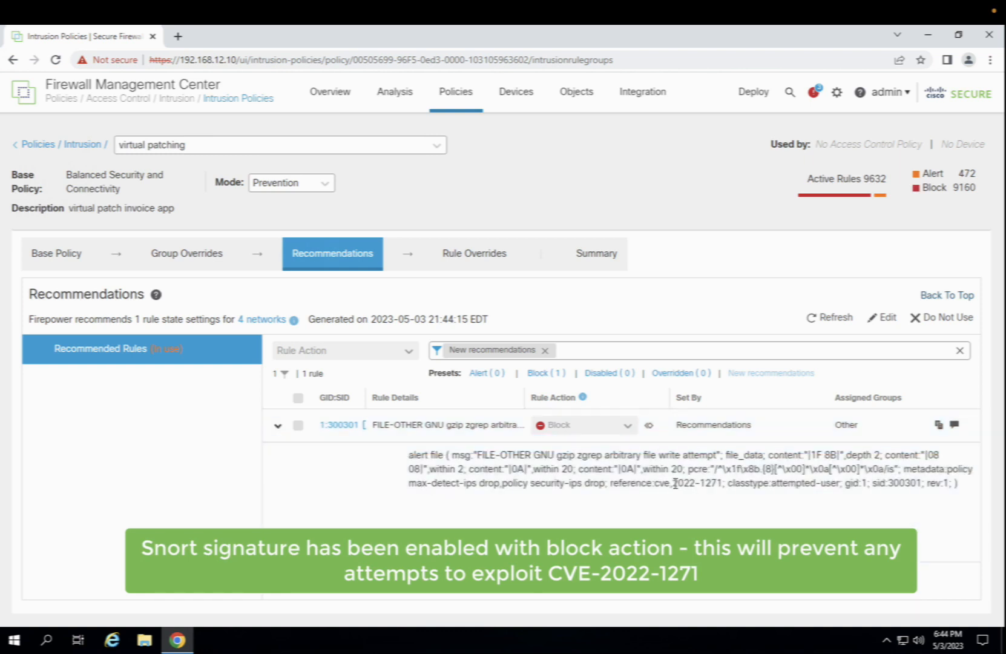
{"action": "double_click", "coordinate": [695, 484]}
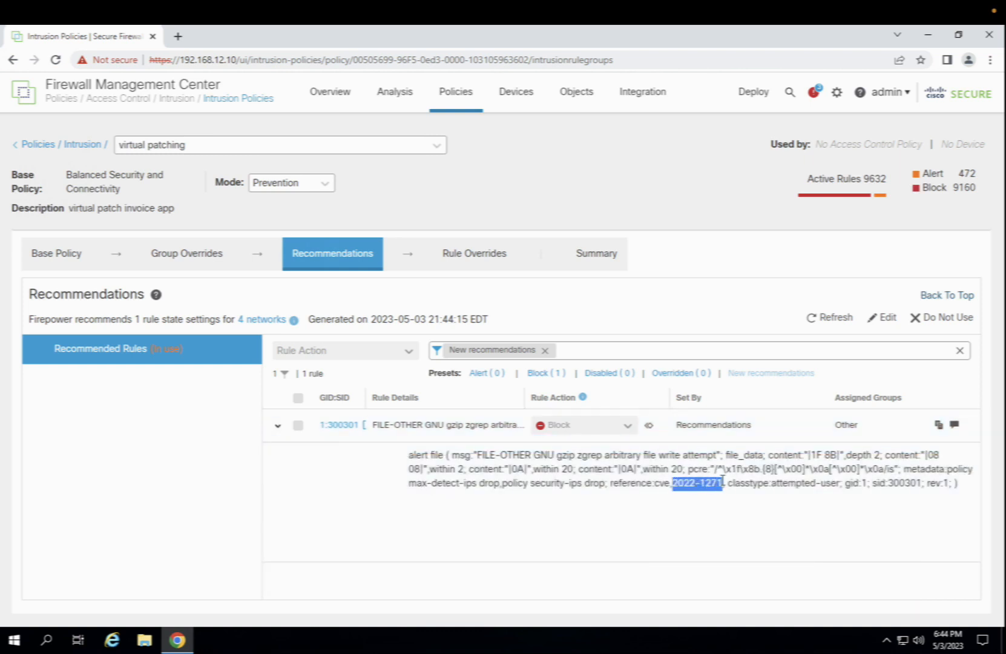